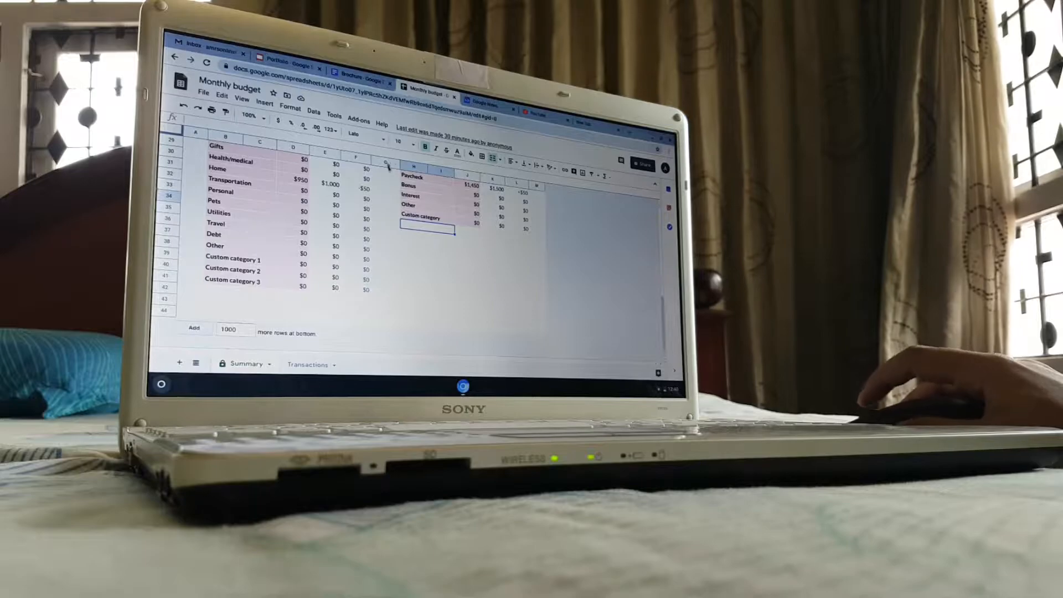
Switch from the Monthly budget sheet to the Product Brochure document in Google Docs.
left_click(362, 71)
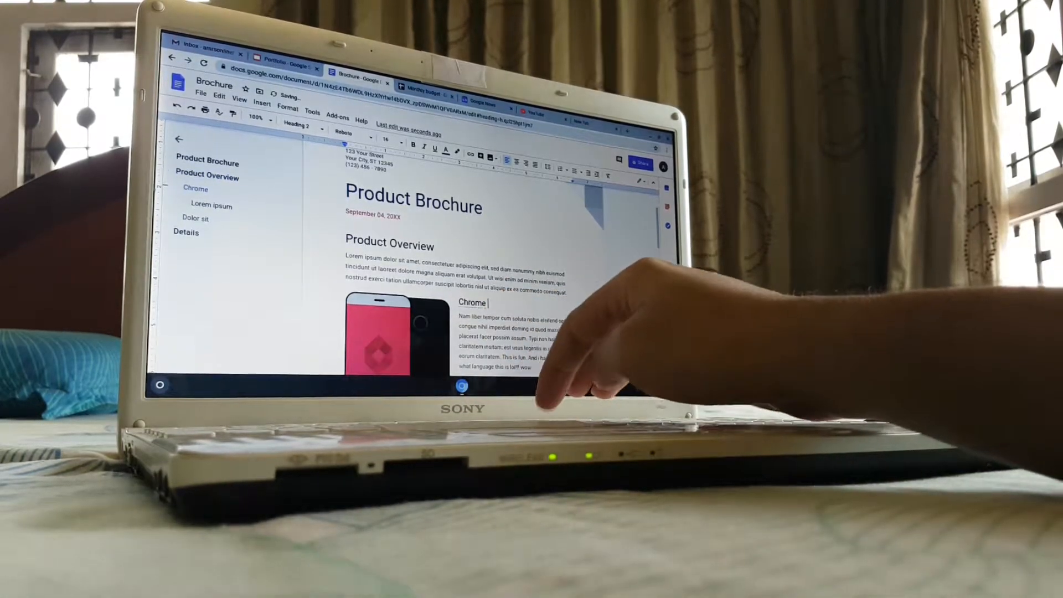
type("os")
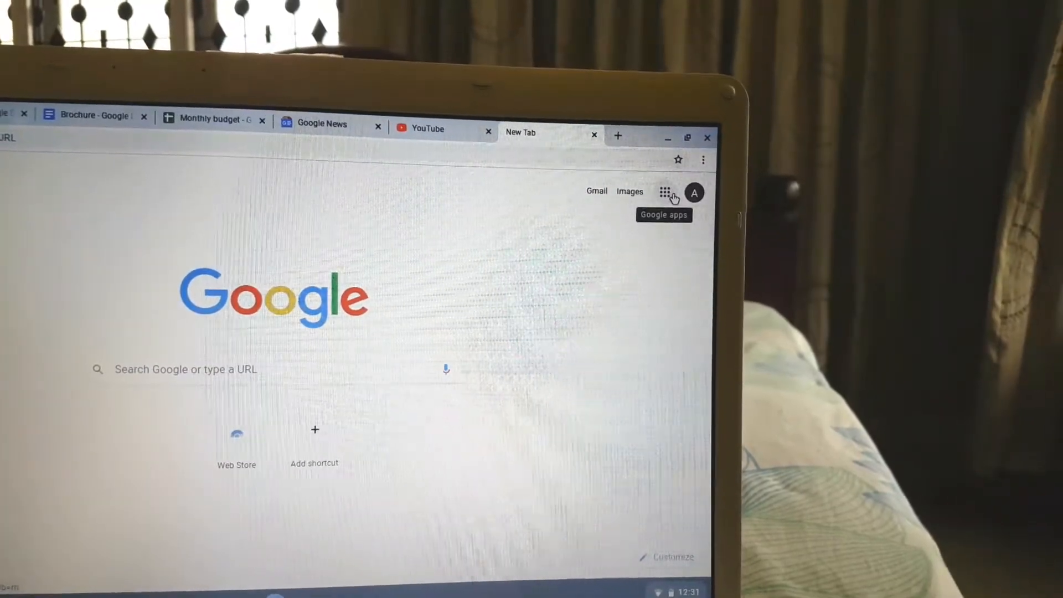
Launch YouTube from the Google apps list and browse the recommended videos on its home page.
left_click(663, 192)
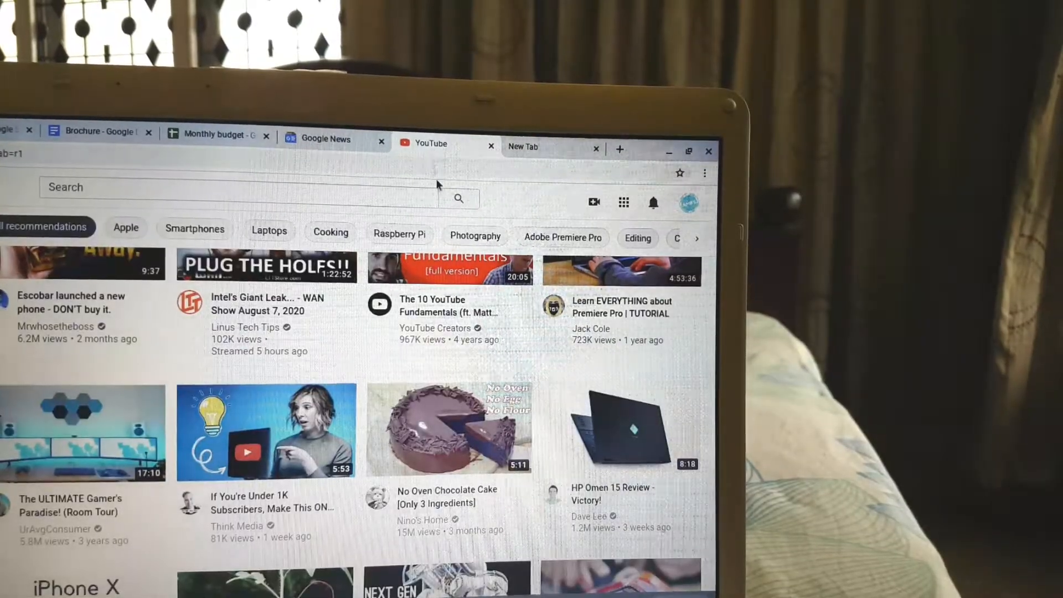
scroll("down", 3)
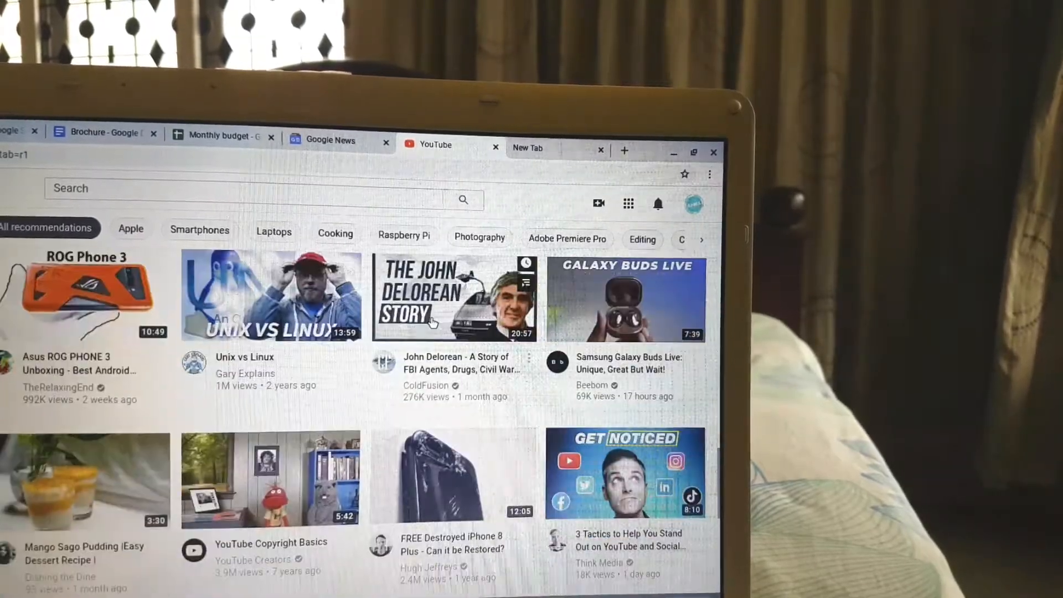
scroll("down", 3)
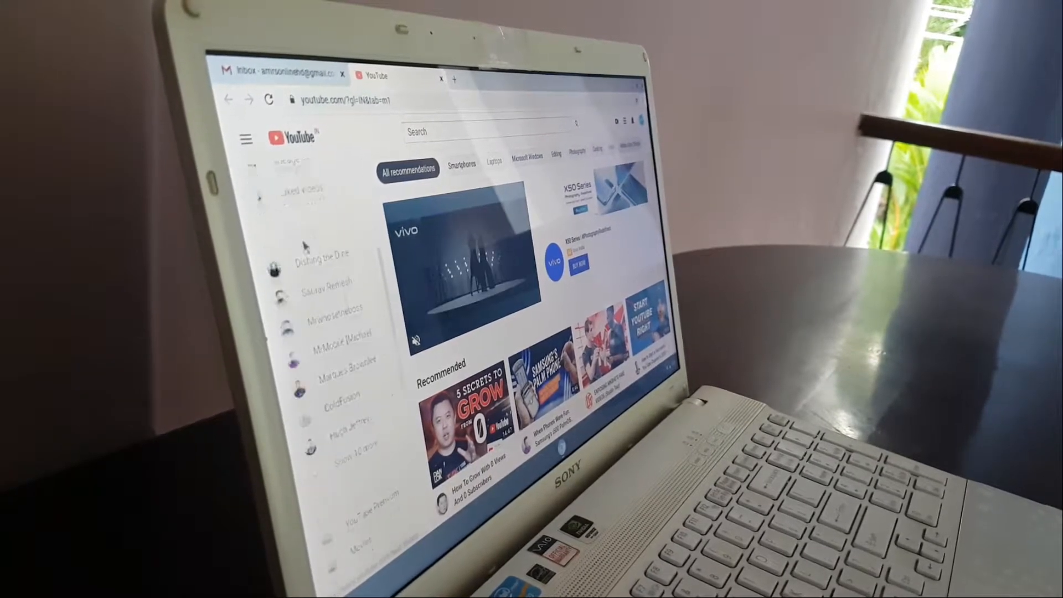
scroll("down", 3)
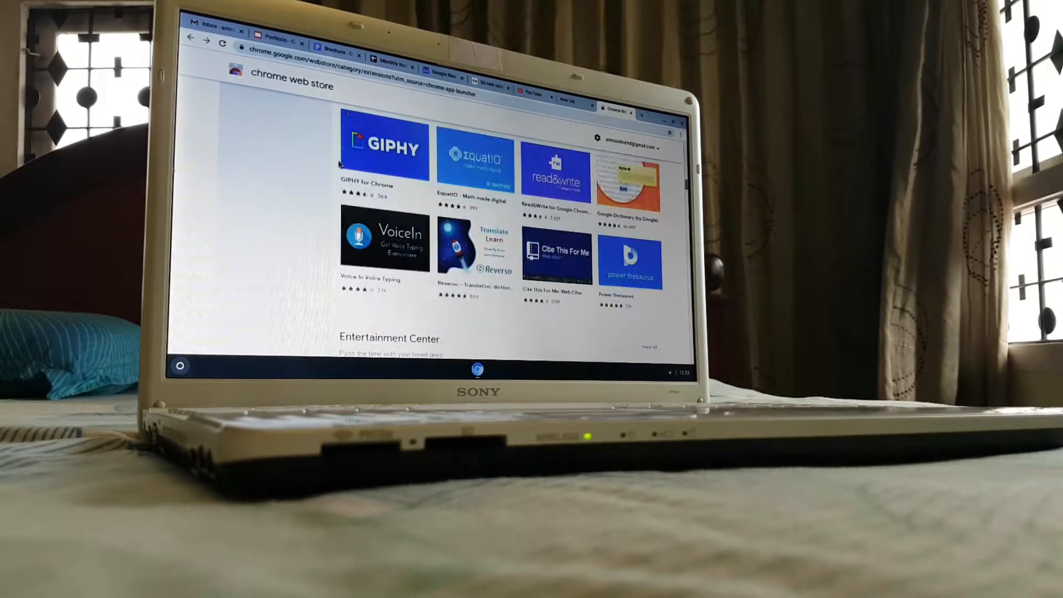
Show the Chrome Web Store Apps category and reach its Editor's Picks section.
scroll("down", 3)
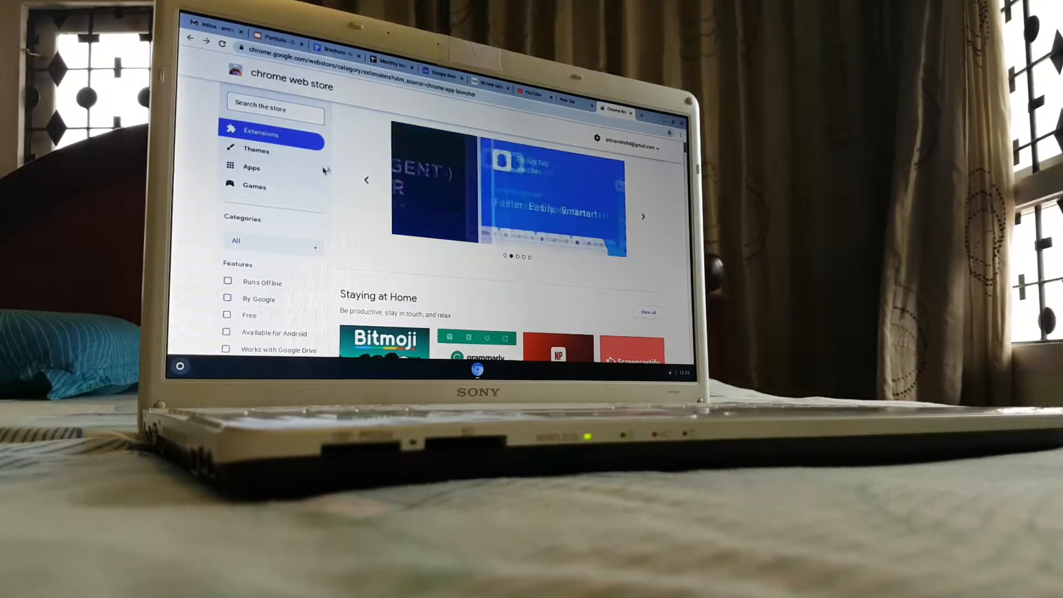
left_click(251, 168)
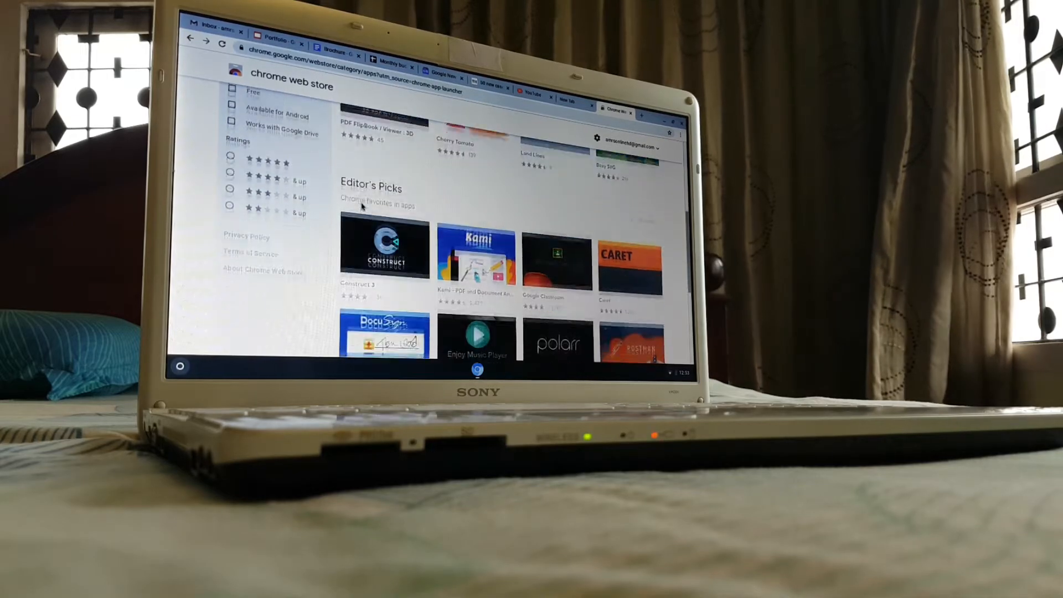
scroll("down", 3)
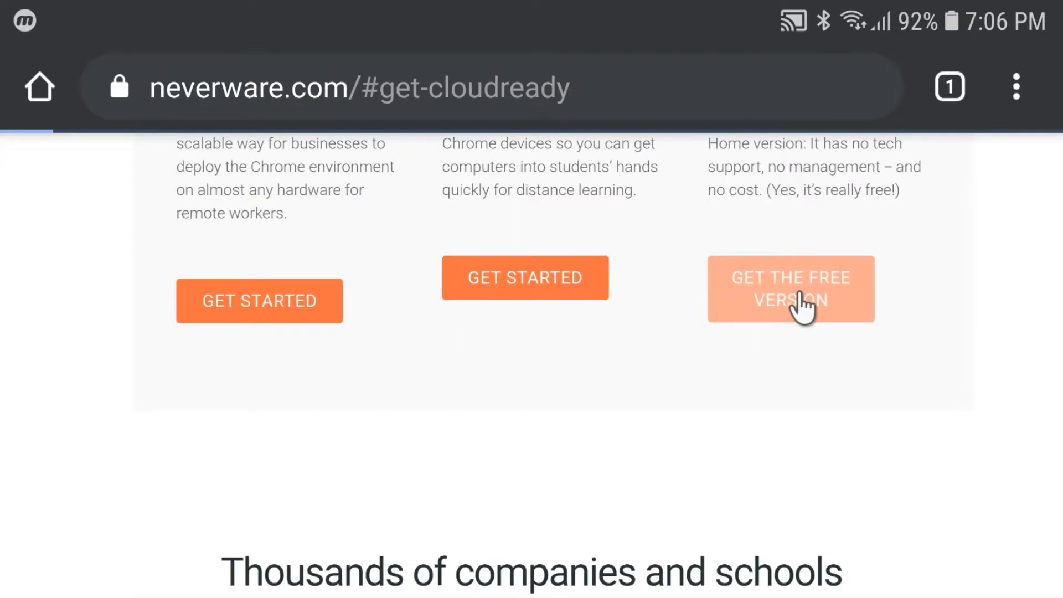
Reach the free Home Edition install instructions with the 'Build your CloudReady installer' USB Maker download.
left_click(791, 299)
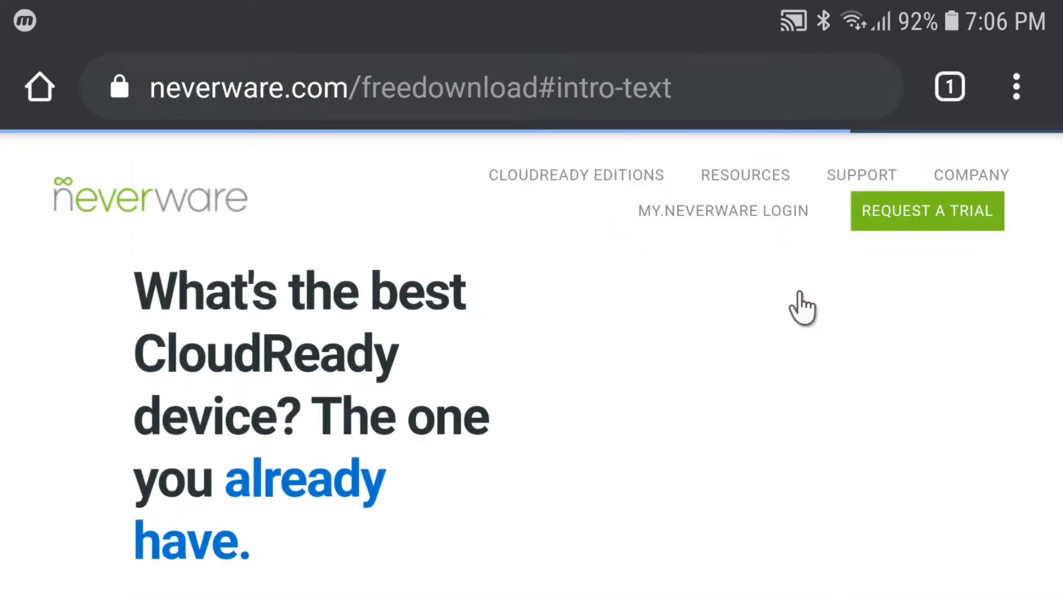
scroll("down", 3)
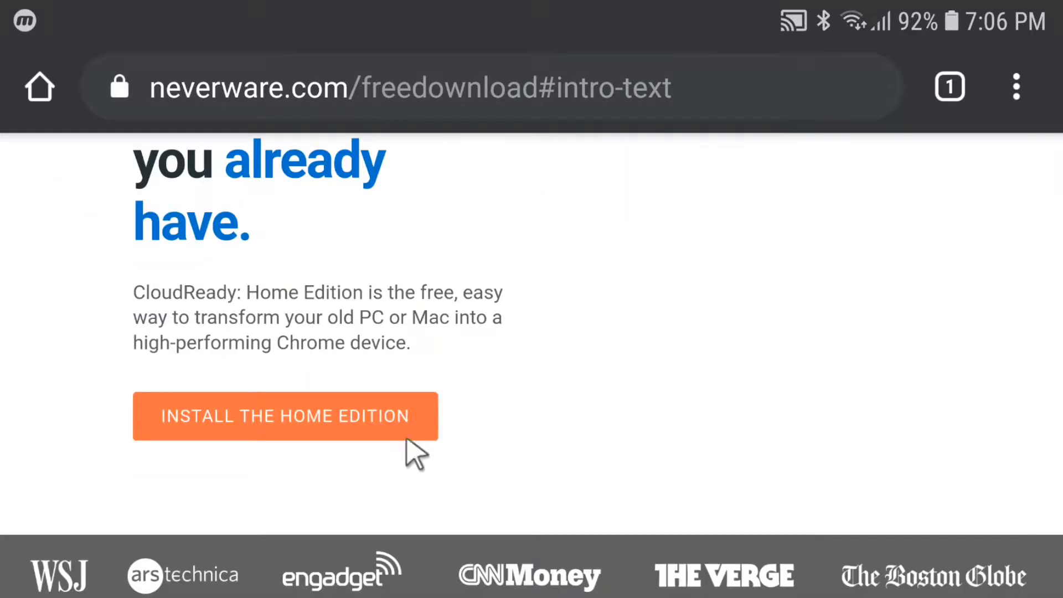
left_click(285, 417)
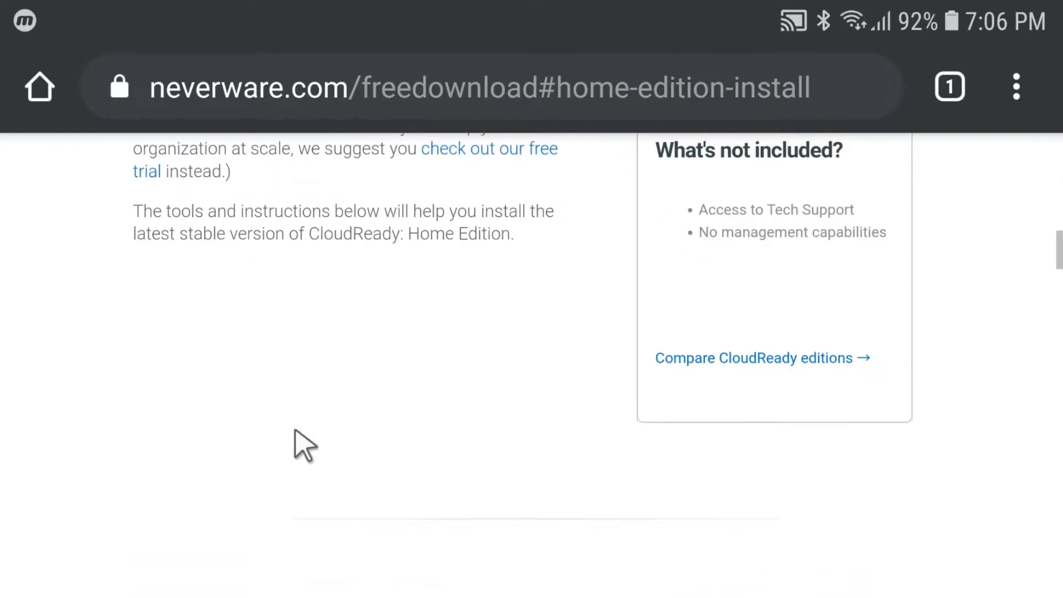
scroll("down", 3)
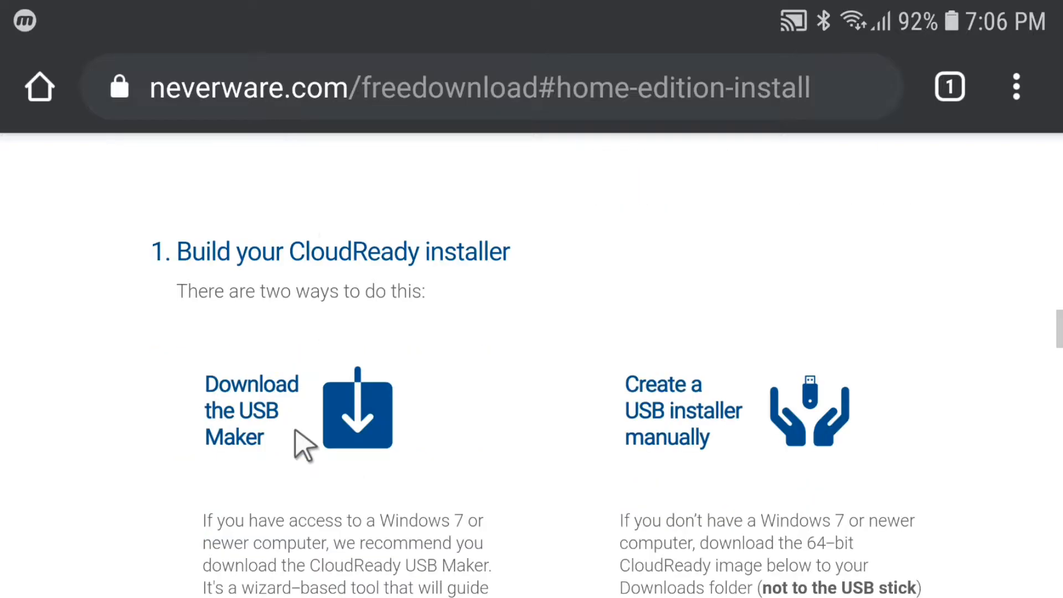
scroll("down", 3)
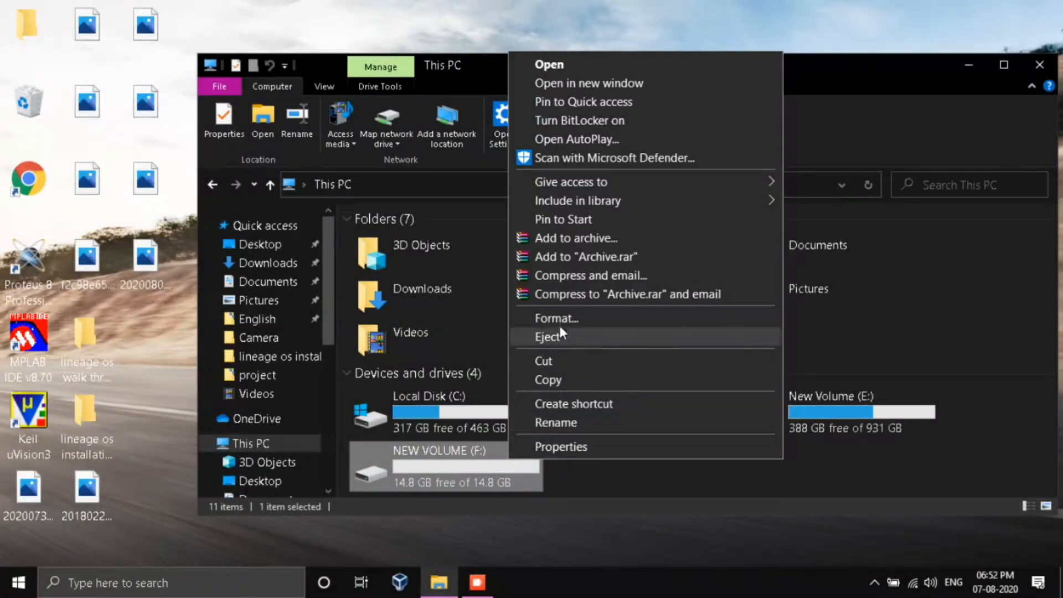
Format the 14.8 GB NEW VOLUME (F:) drive as FAT32 with Quick Format, confirming the erase warning.
left_click(556, 318)
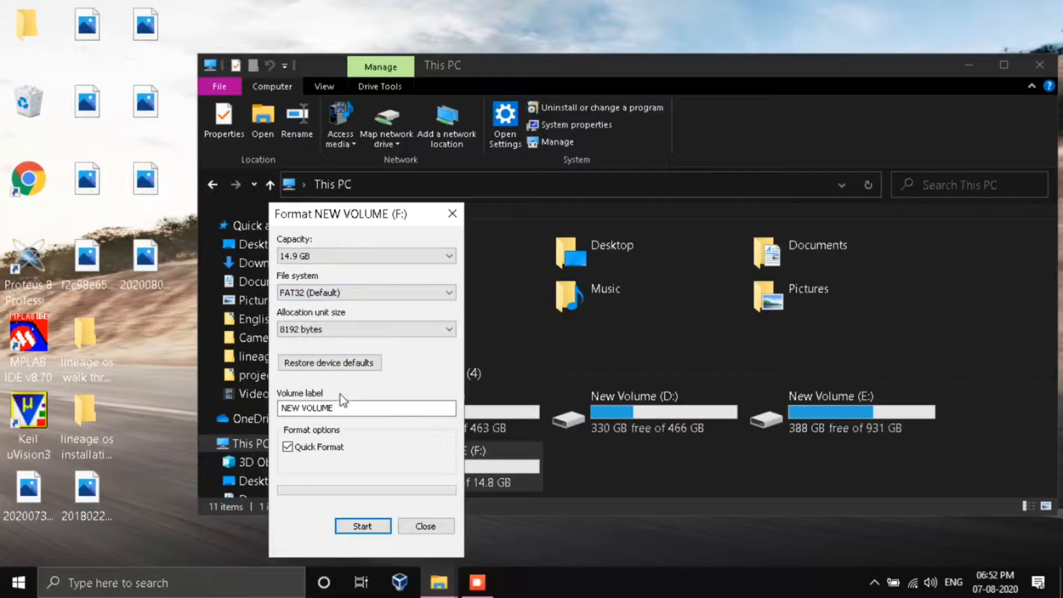
left_click(362, 526)
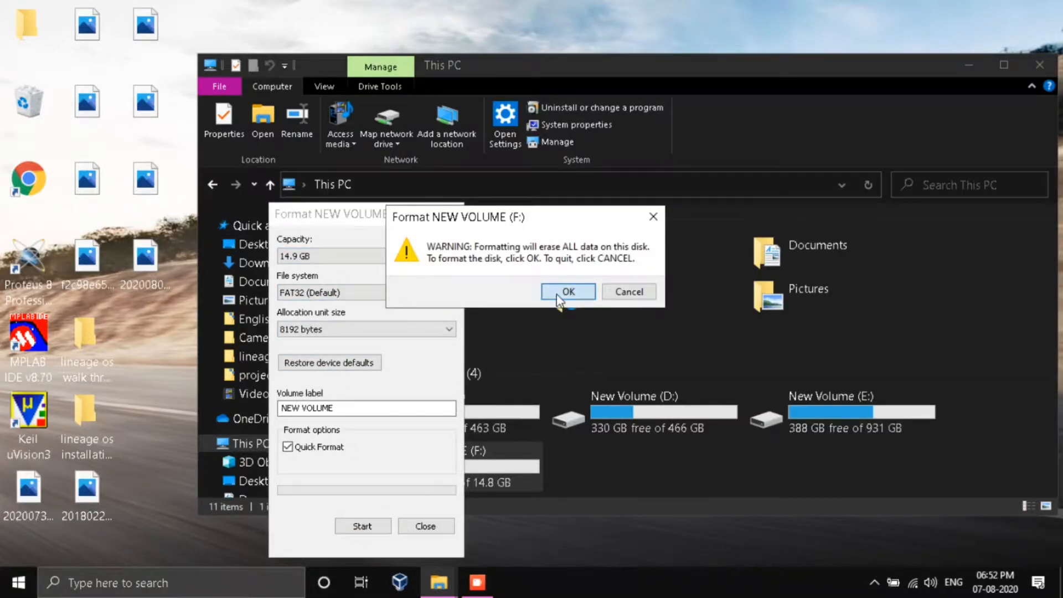
left_click(568, 292)
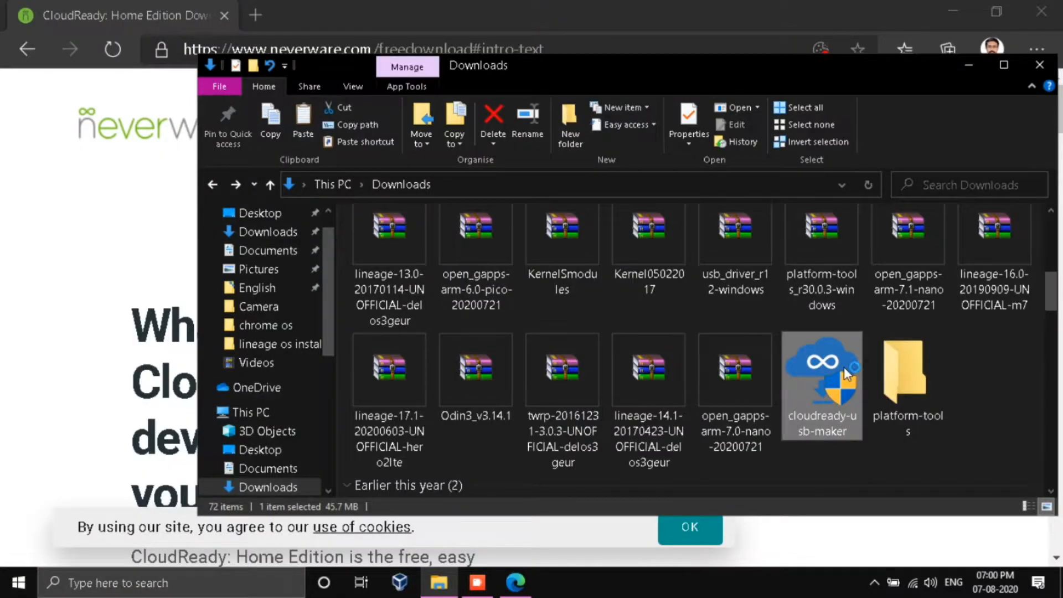
Launch cloudready-usb-maker from Downloads and select the SanDisk Cruzer Blade USB as the installer target.
double_click(822, 369)
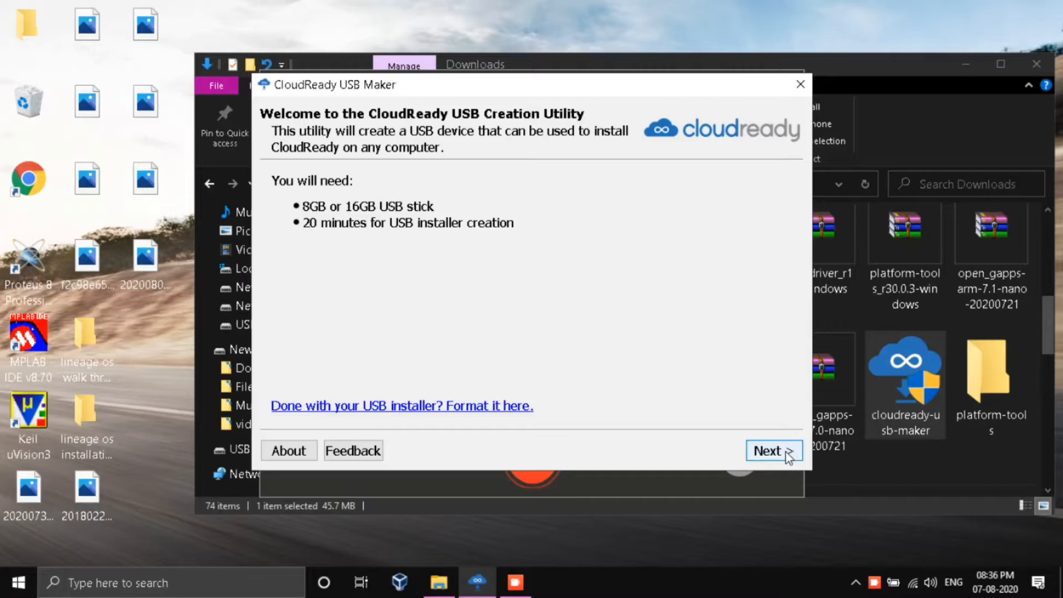
left_click(773, 450)
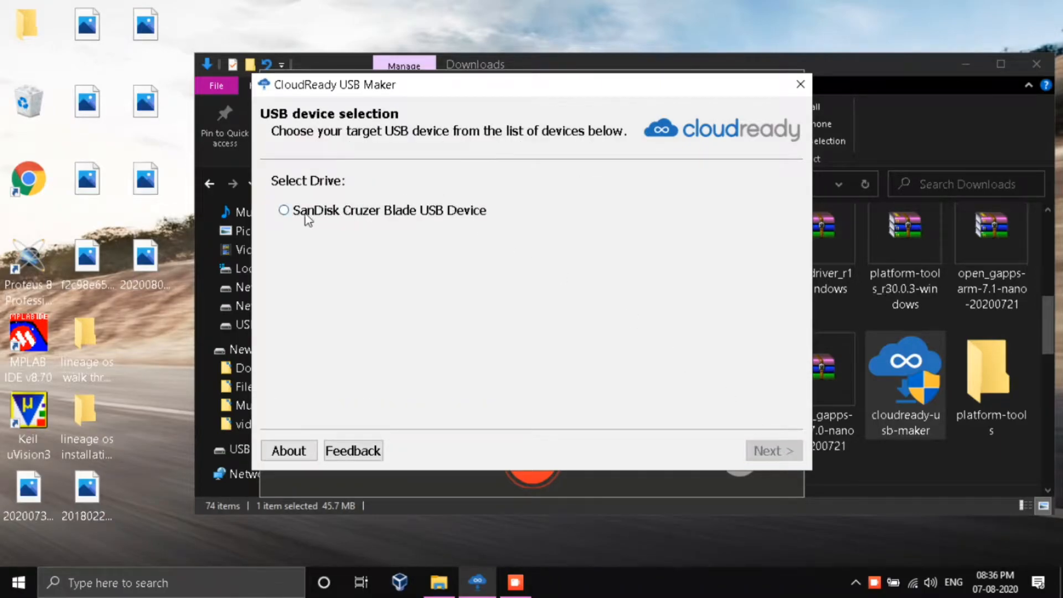
left_click(774, 451)
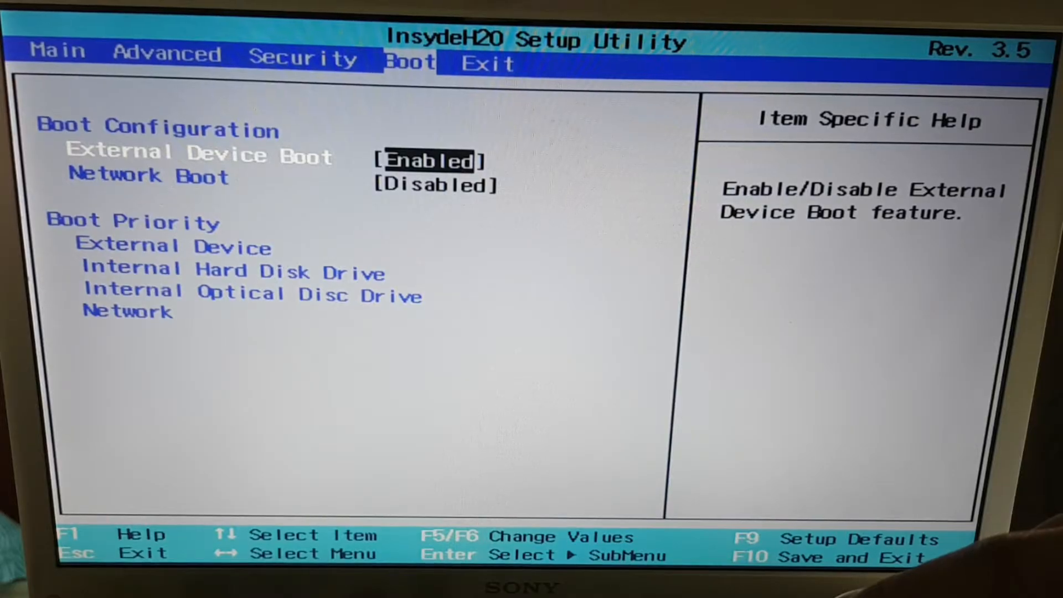
Enable External Device Boot in the Boot settings with External Device first in priority.
key("Down")
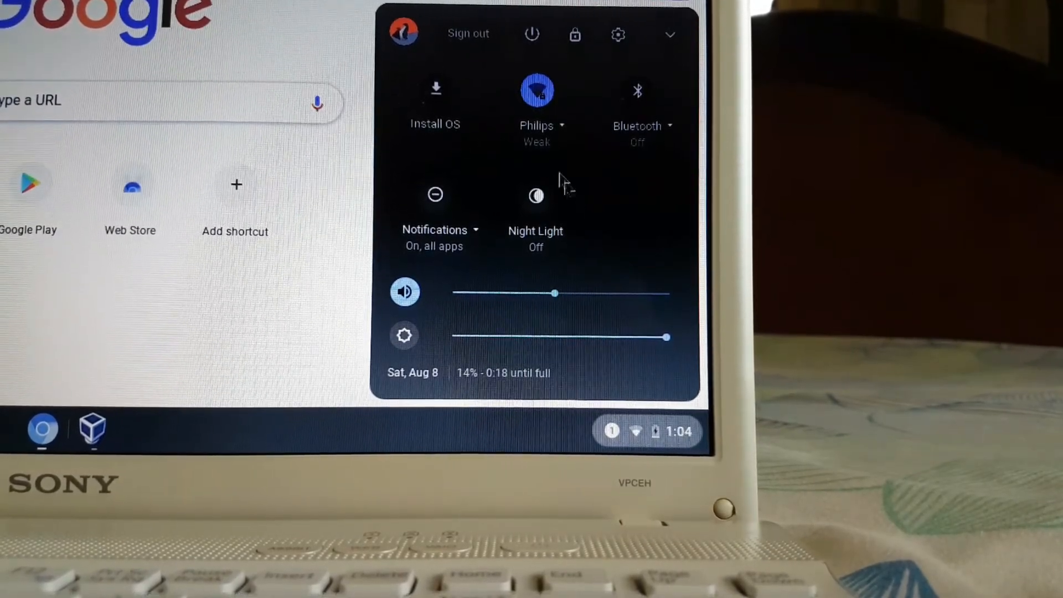
Toggle Bluetooth on in quick settings, return to the main panel and raise the speaker volume.
left_click(536, 92)
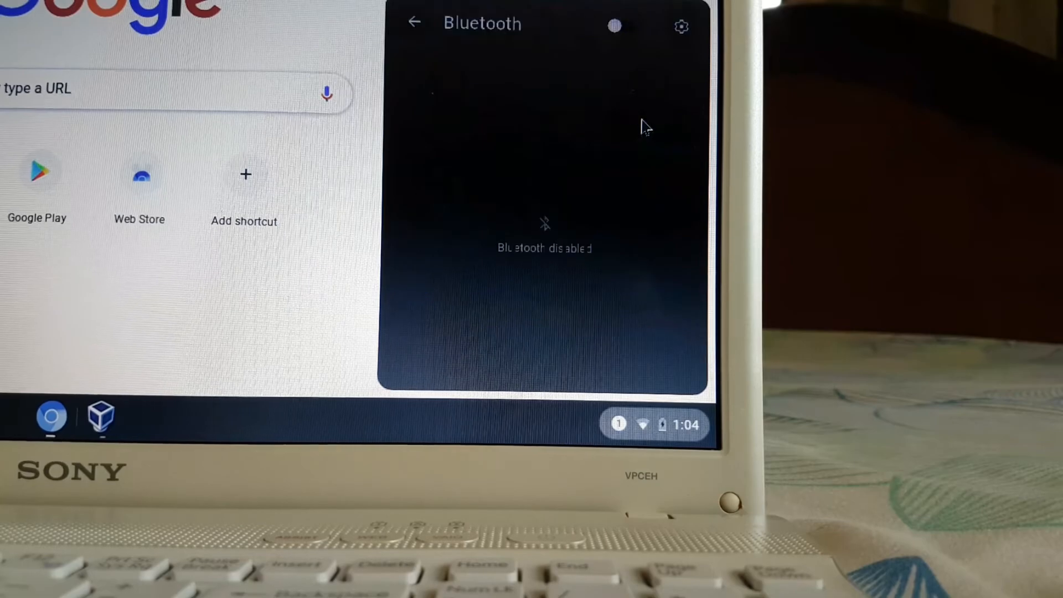
left_click(615, 25)
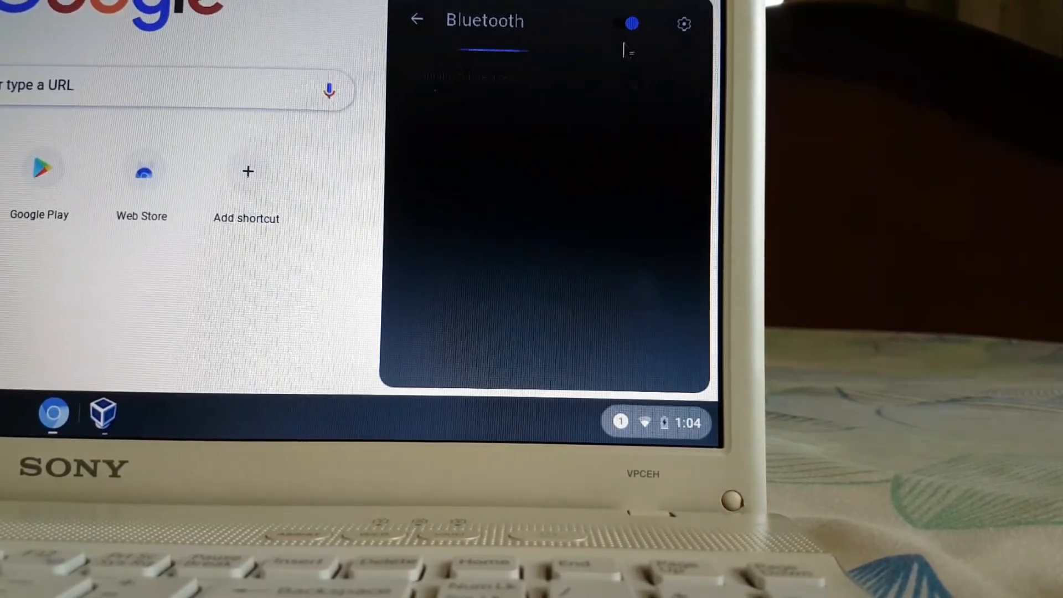
left_click(631, 24)
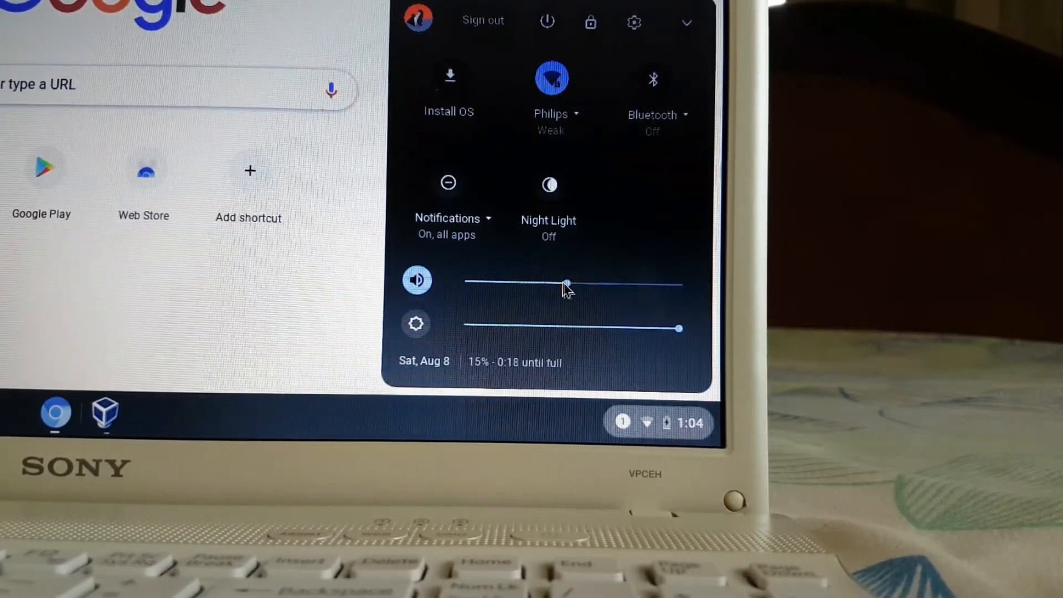
left_click_drag(566, 284, 667, 284)
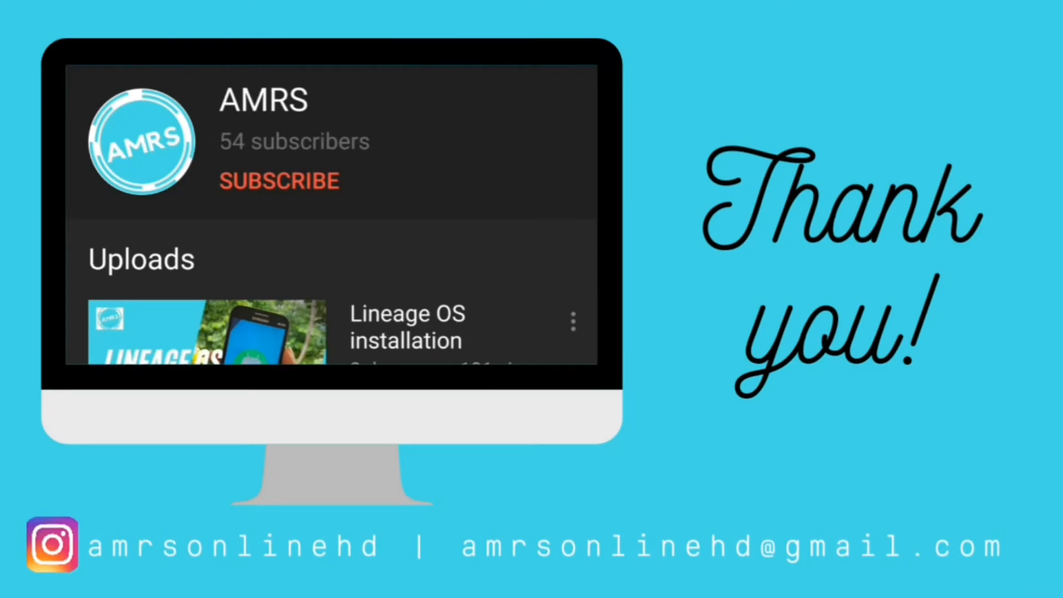
Subscribe to the channel on the end card and show its All, Personalised, None notification choices.
left_click(279, 180)
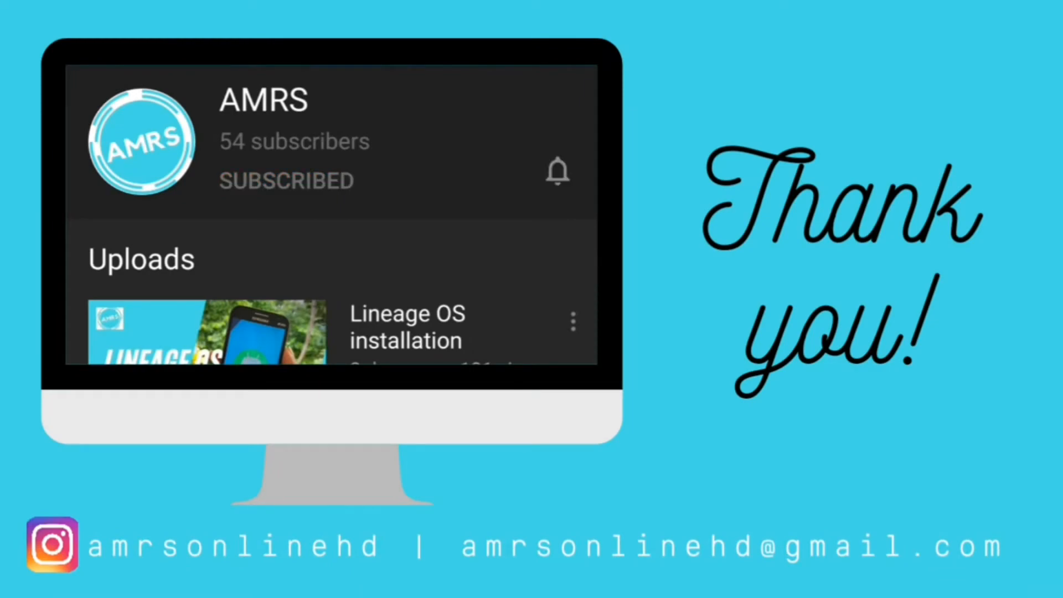
left_click(558, 170)
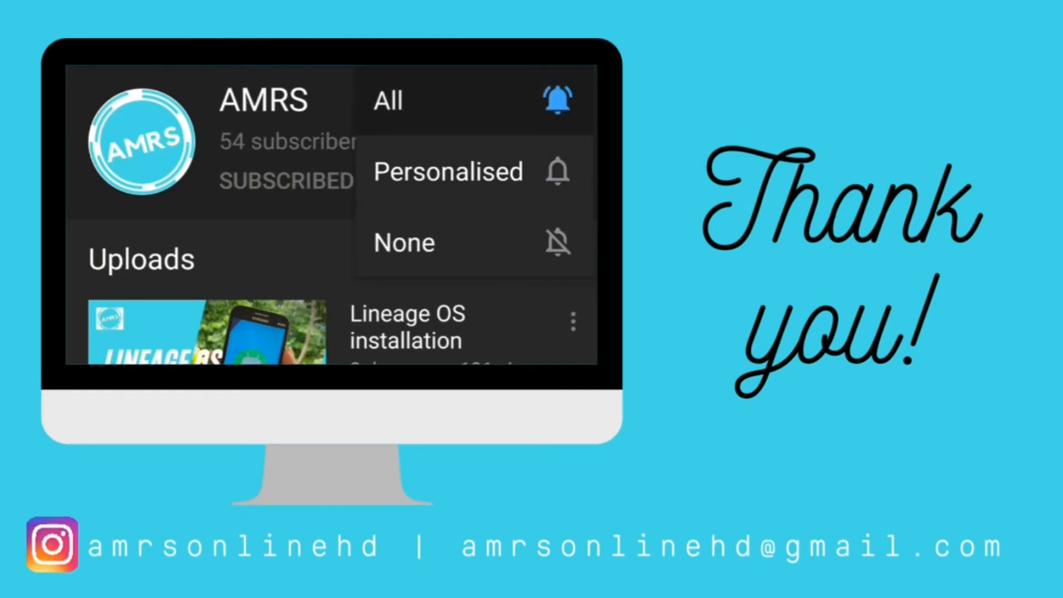